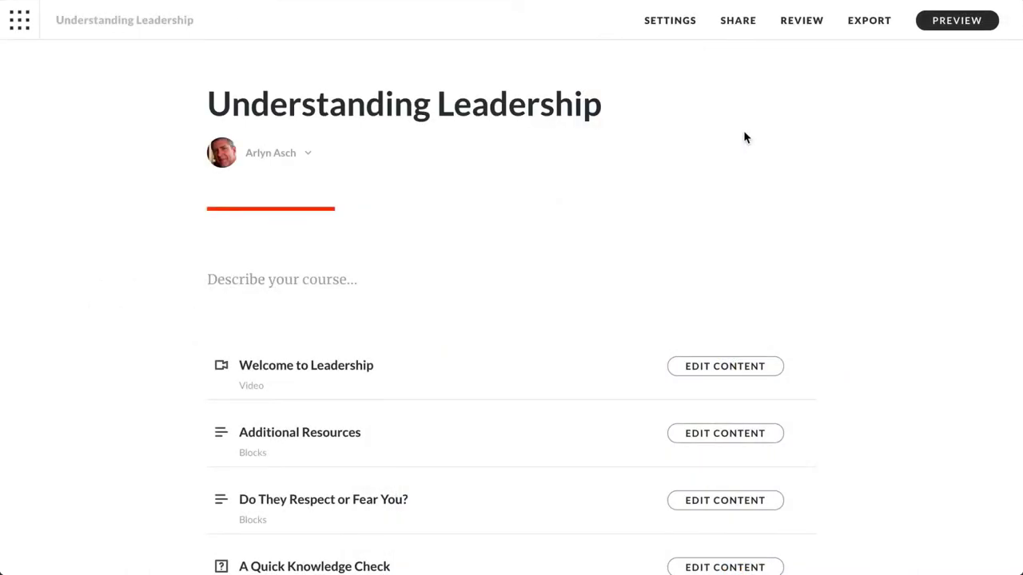
Step: Copy the Additional Resources lesson into the Tips for Interviewing Success course via its ••• menu
scroll("down", 3)
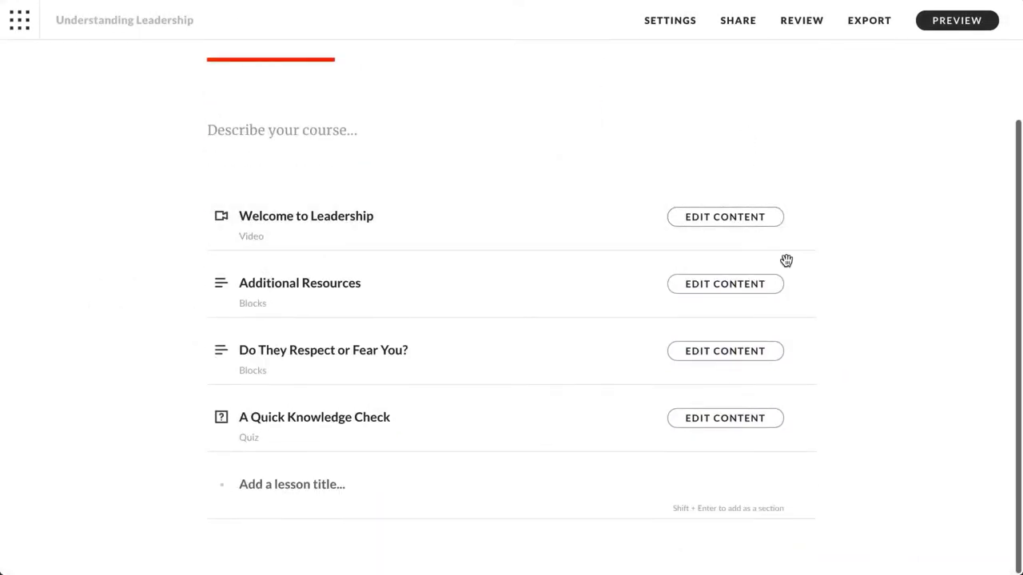
left_click(806, 288)
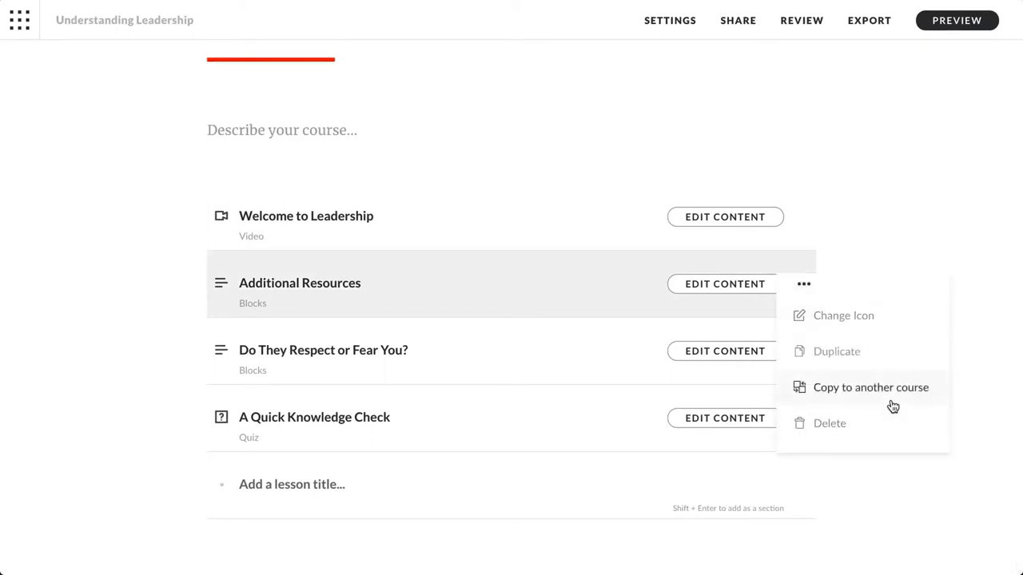
left_click(870, 388)
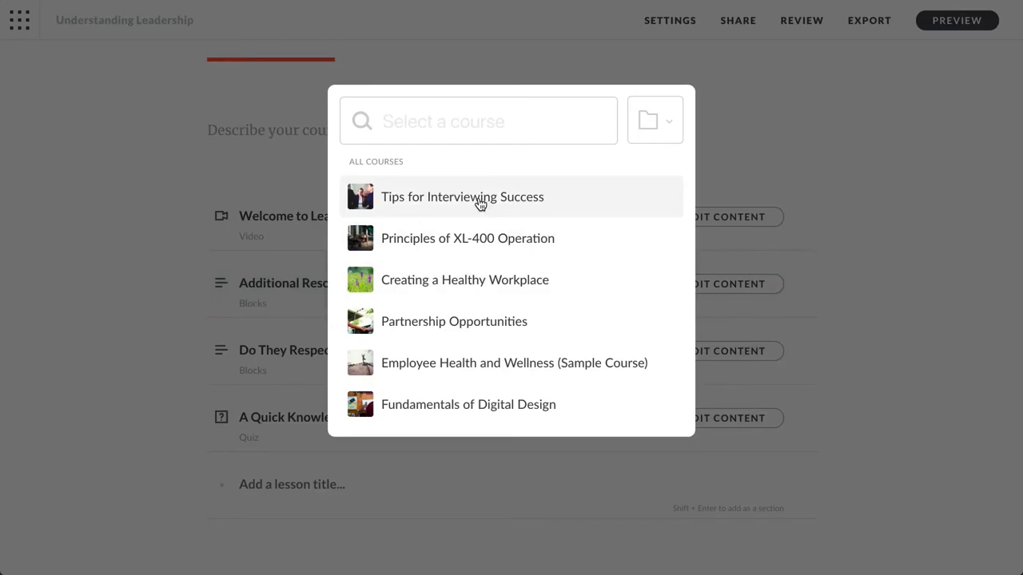
left_click(462, 197)
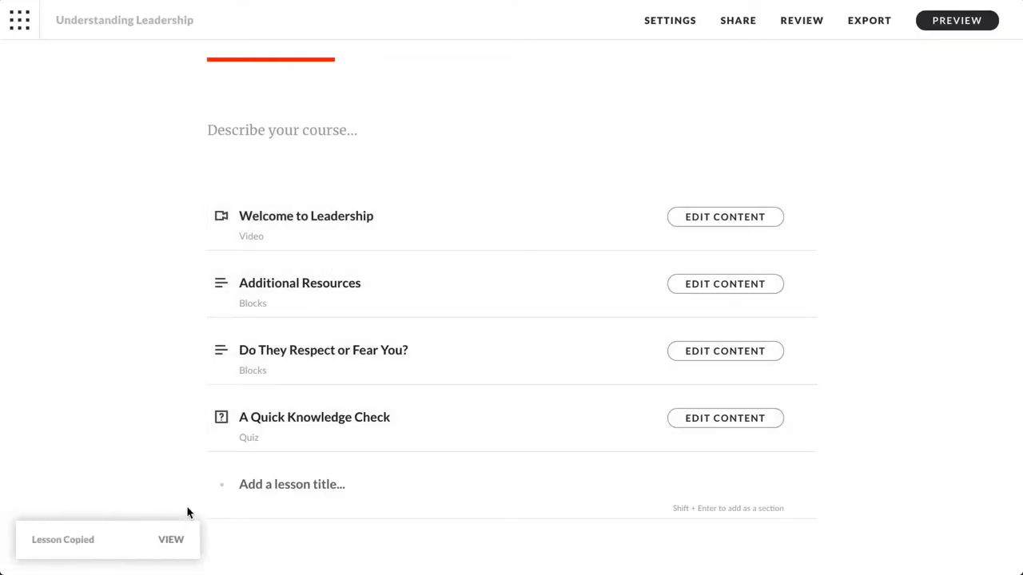